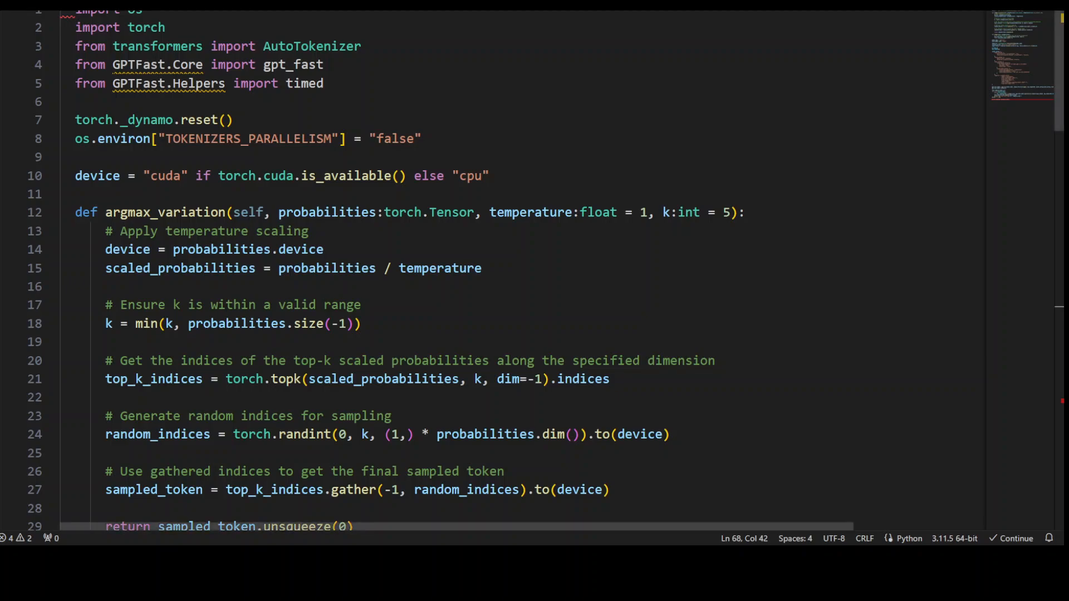
- Read through the script from argmax_variation down to the gpt_fast setup and timed generation loop
drag(176, 64, 324, 65)
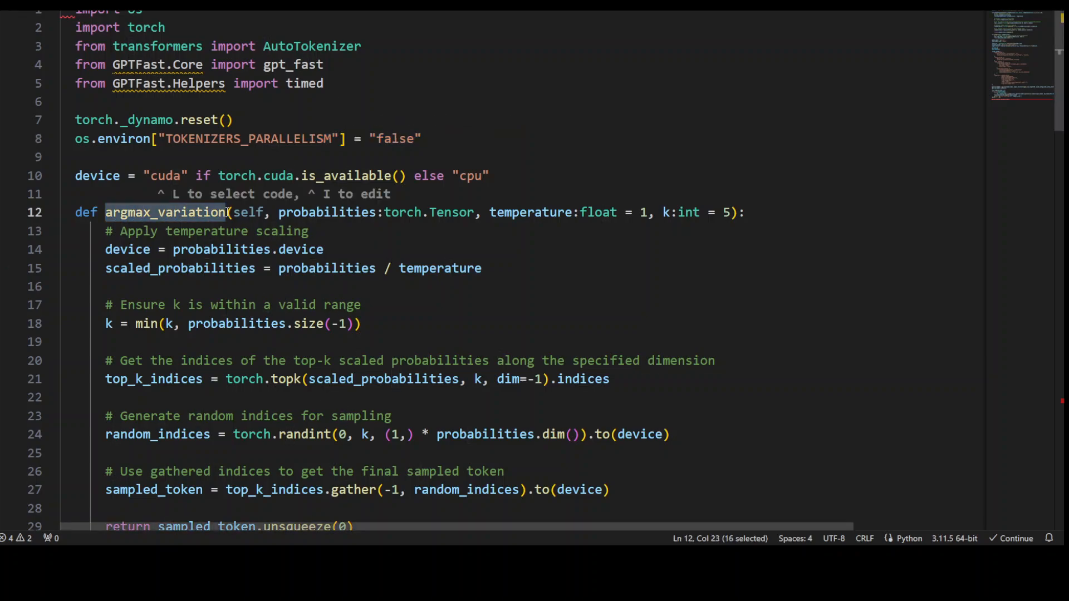
scroll(down, 3)
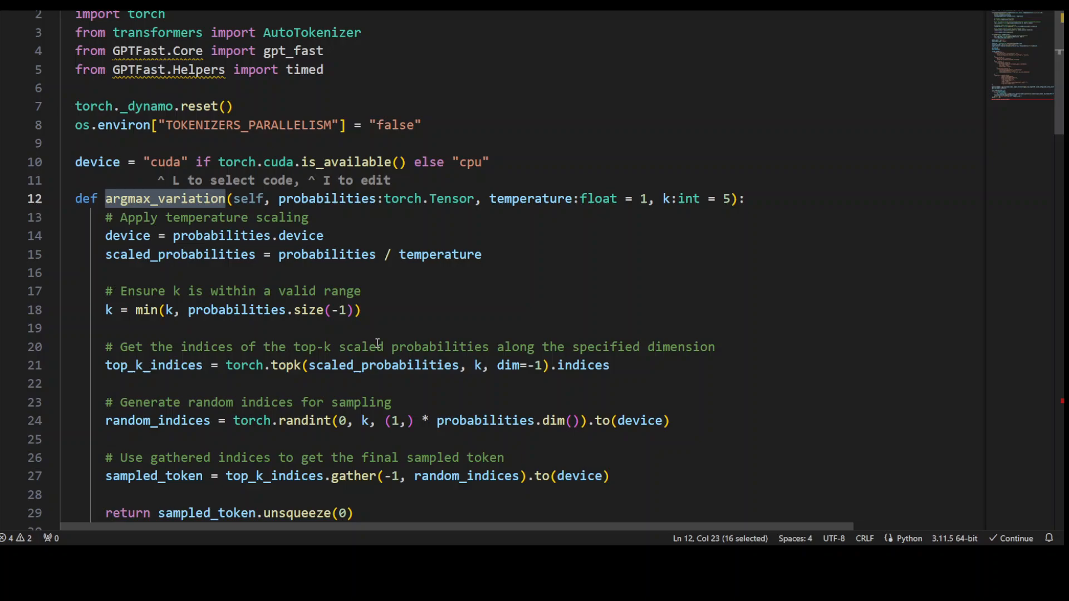
scroll(down, 3)
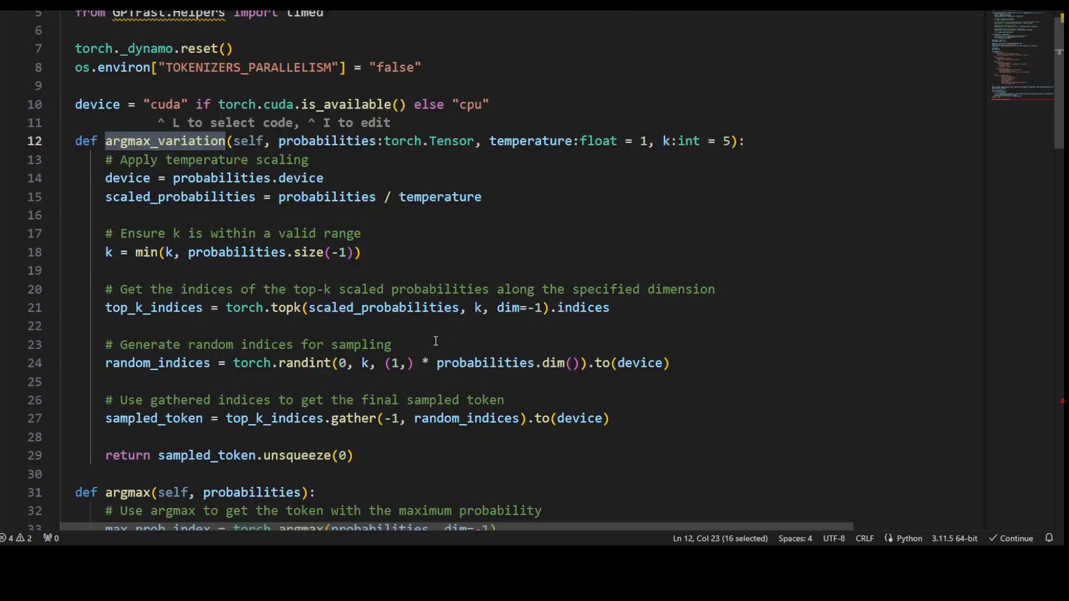
scroll(down, 3)
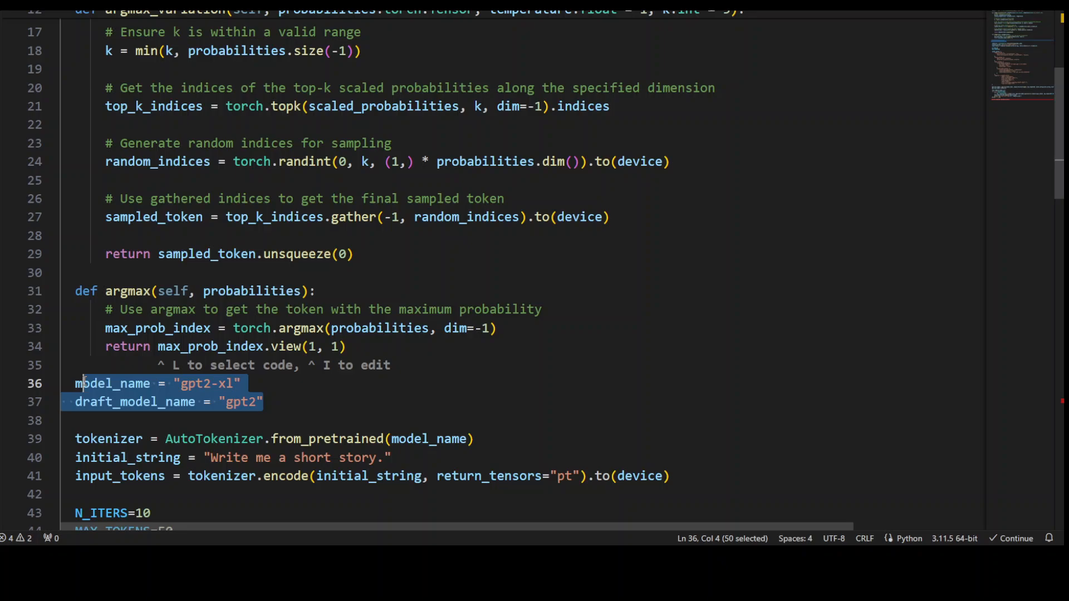
mouse_move(494, 396)
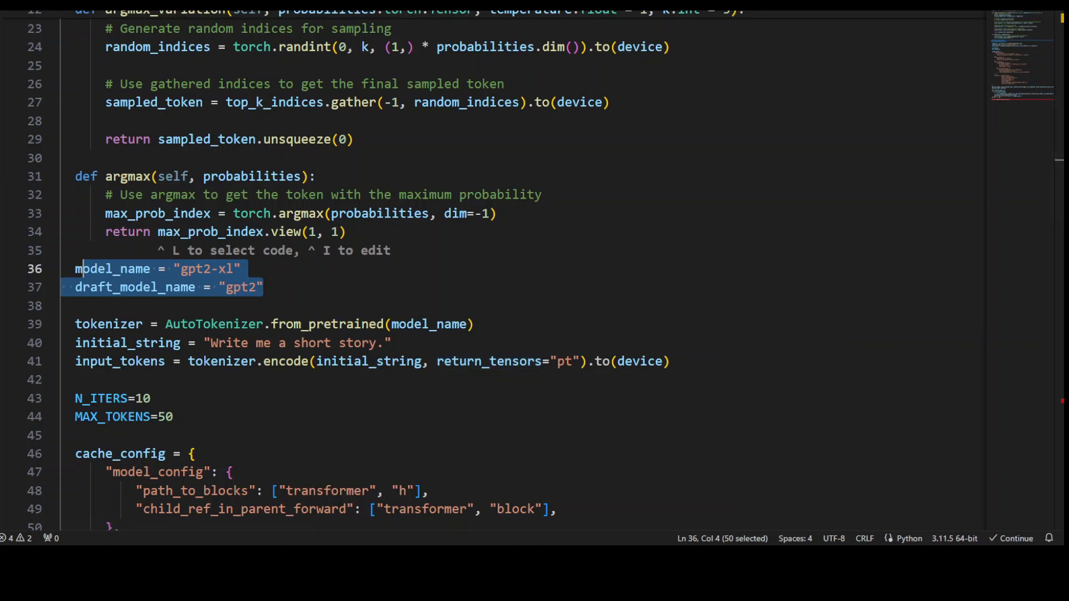
scroll(down, 3)
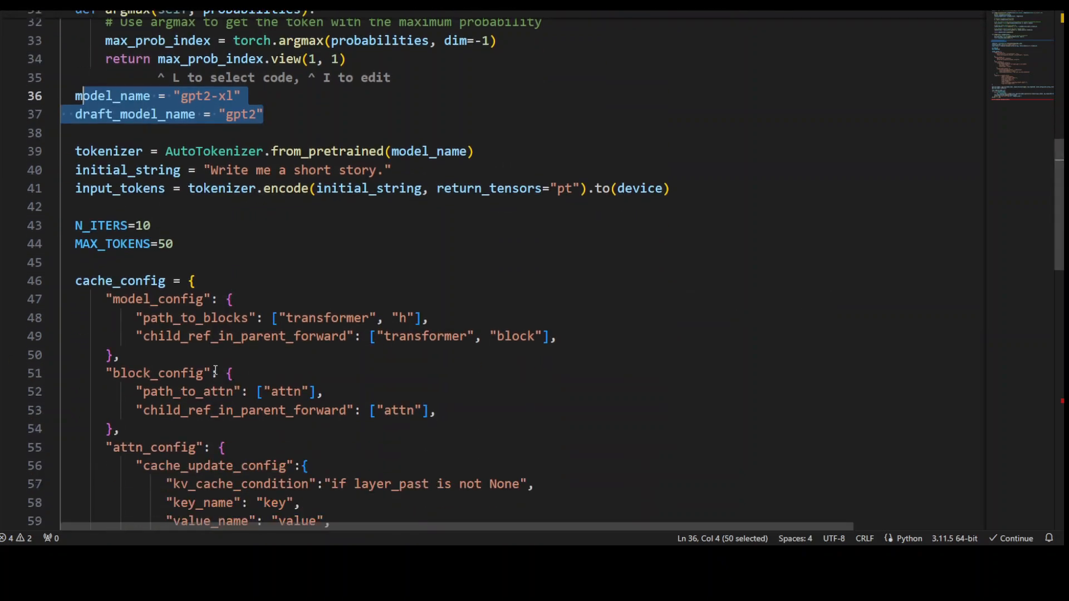
scroll(down, 3)
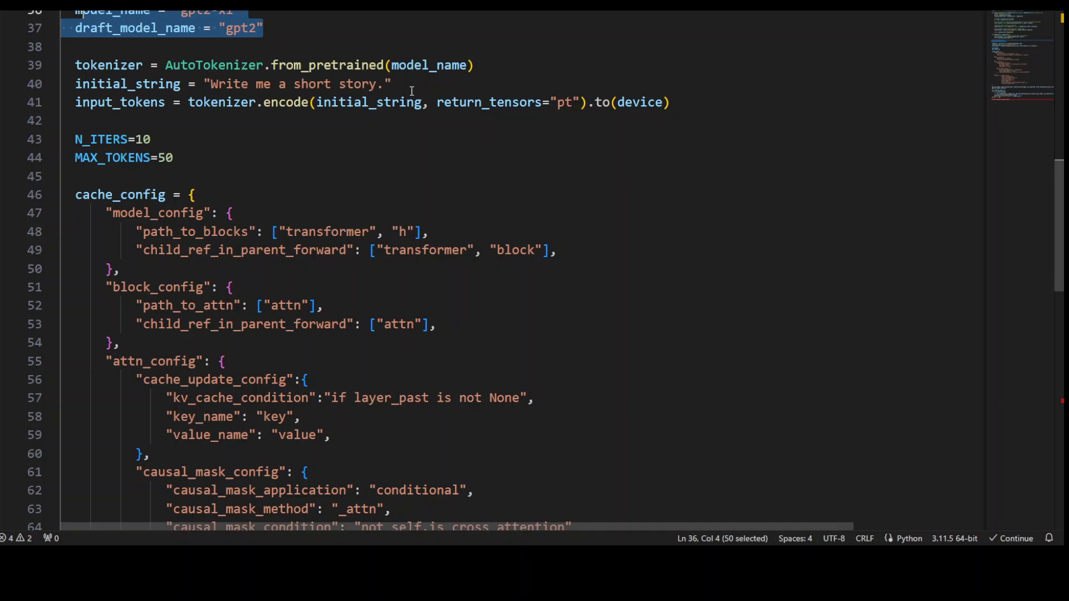
mouse_move(459, 163)
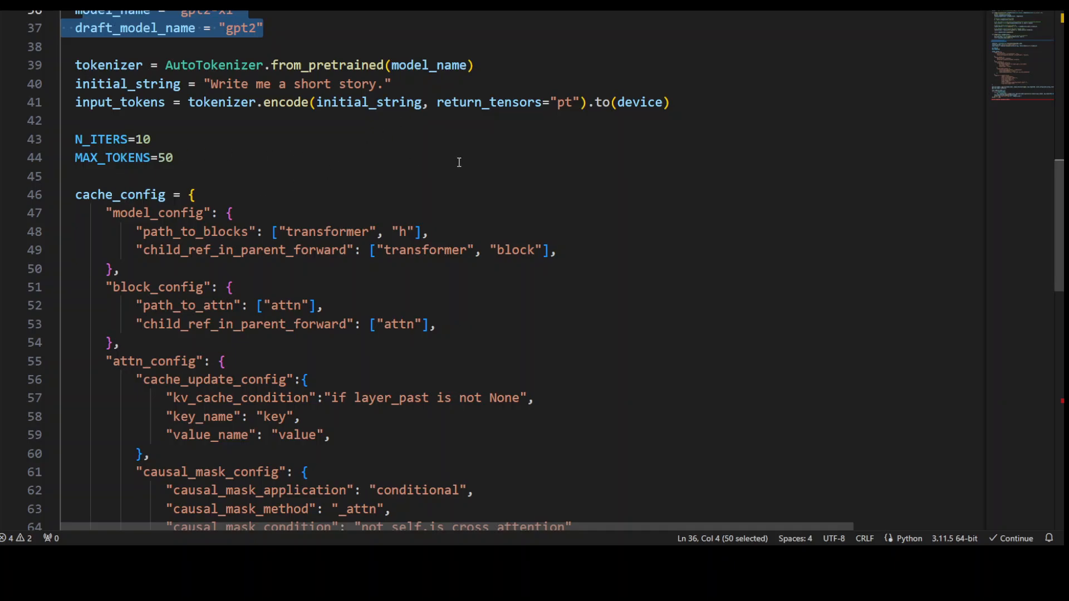
mouse_move(424, 159)
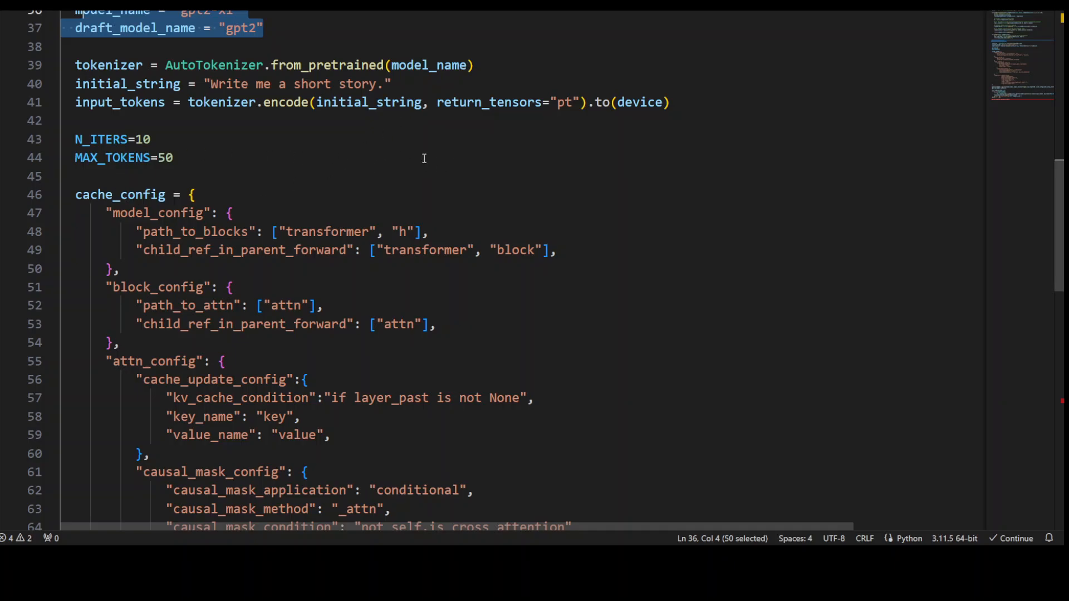
mouse_move(505, 158)
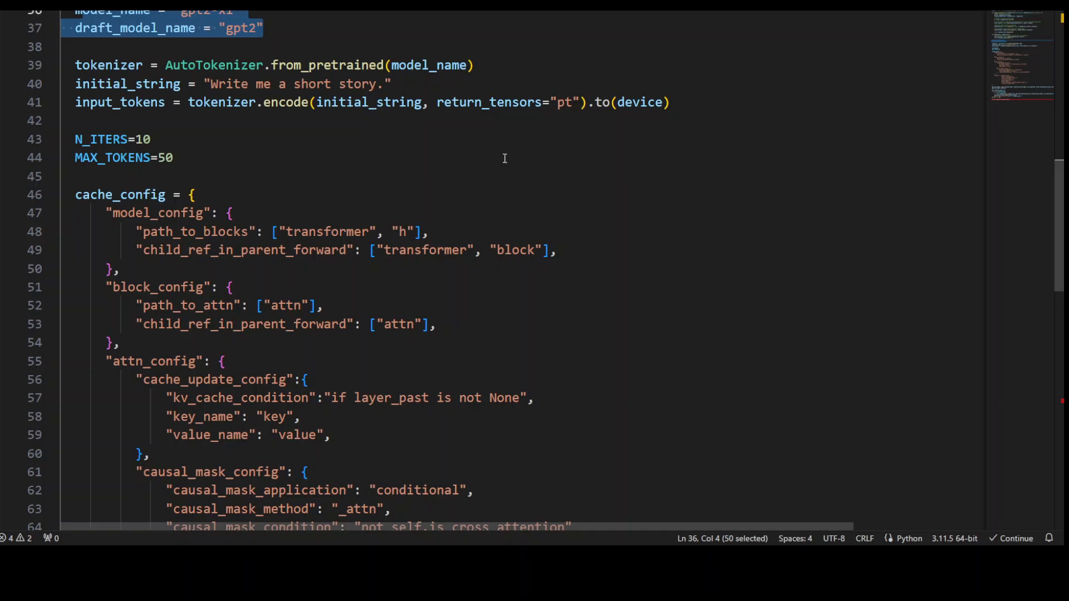
mouse_move(184, 185)
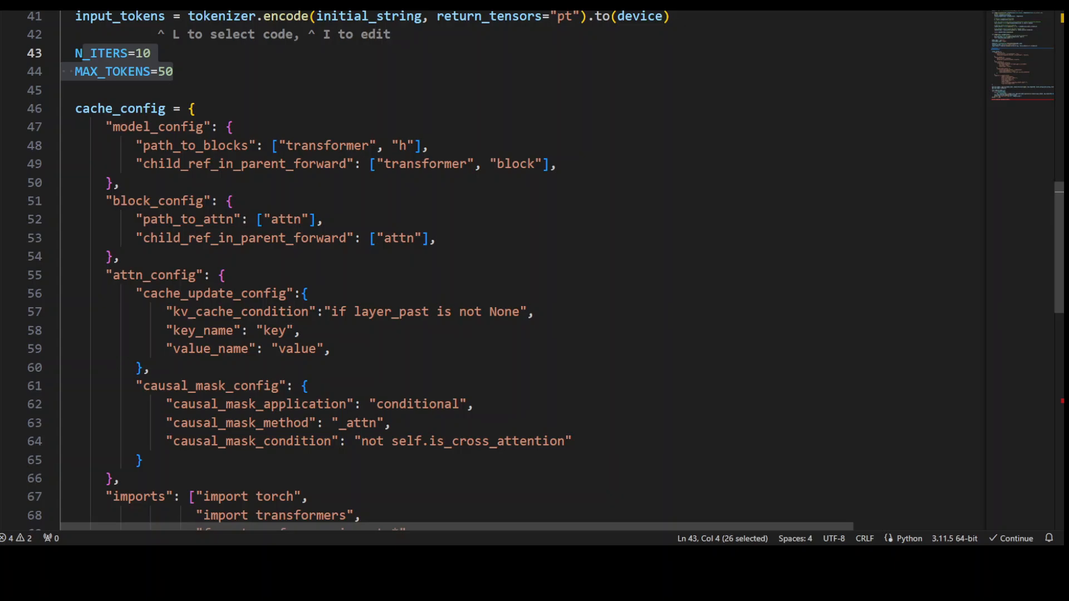
scroll(down, 3)
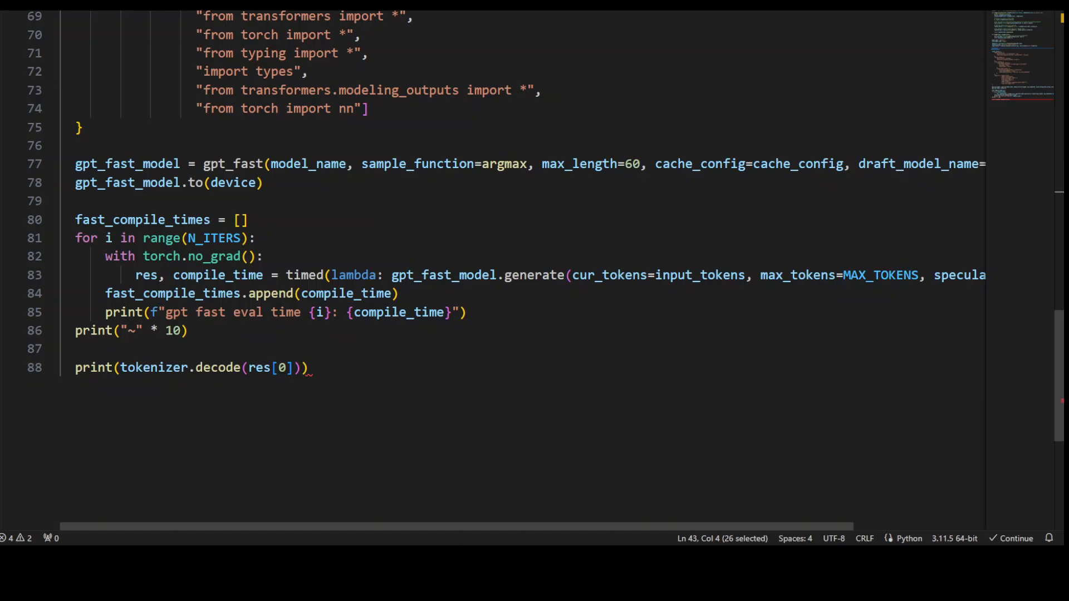
drag(362, 163, 770, 163)
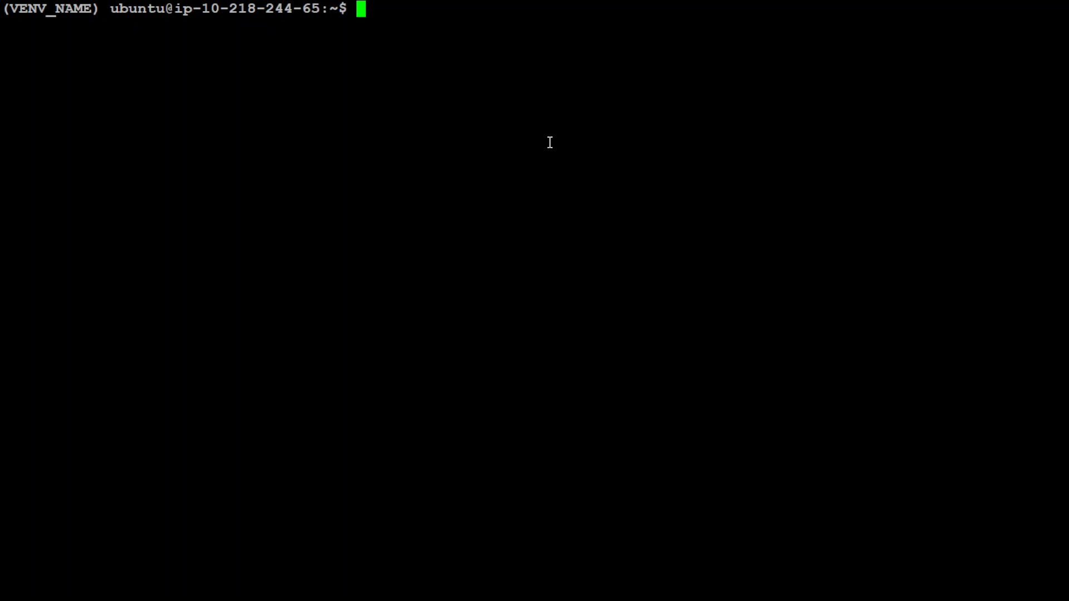
- Install gptfast with pip in the virtual environment and clear the screen
text(pip ins)
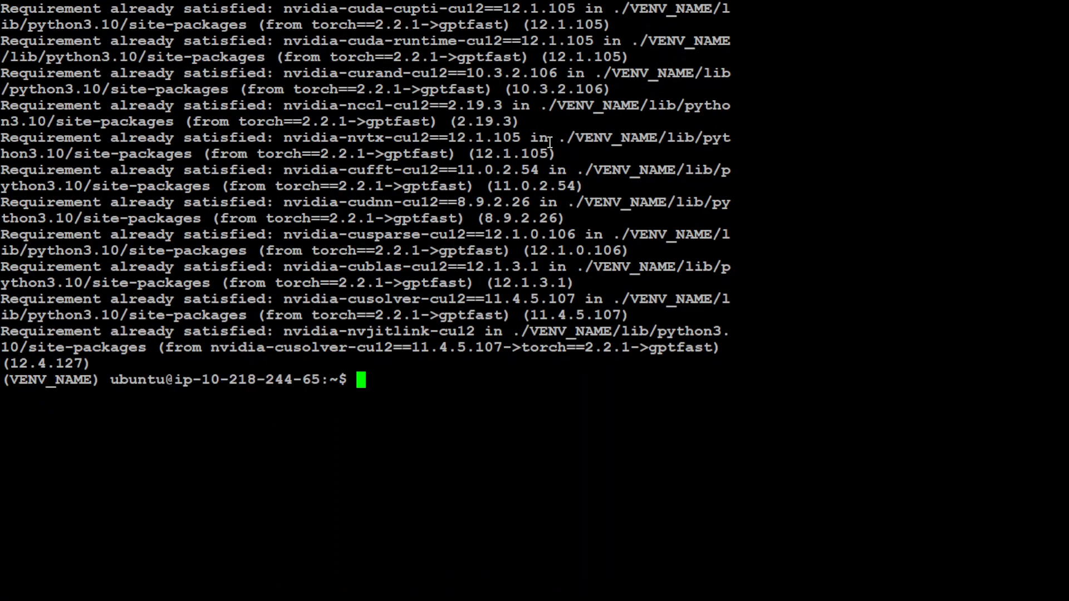
text(clear)
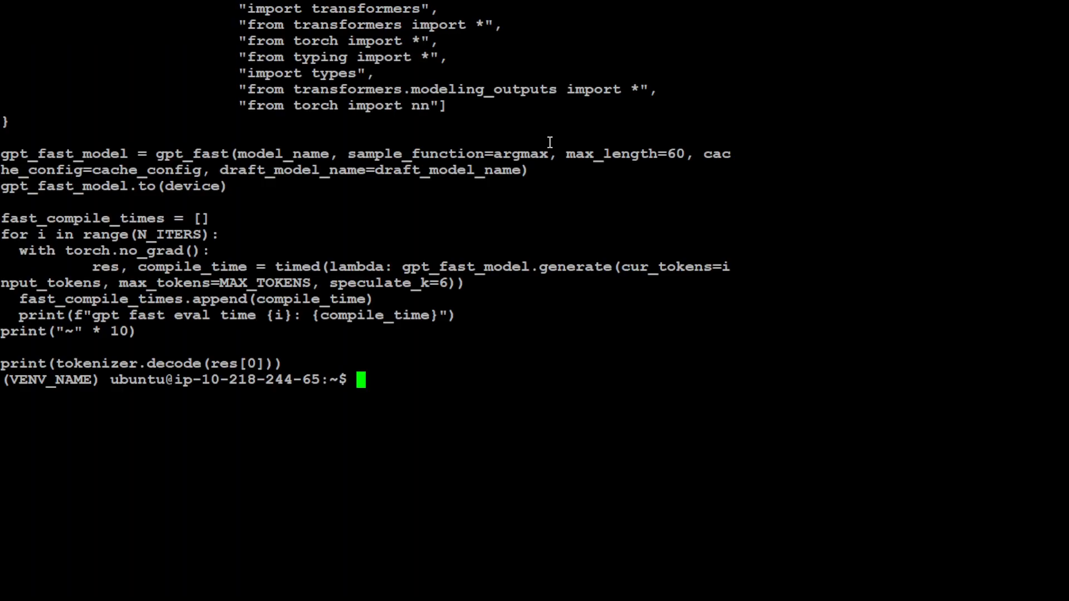
text(clear)
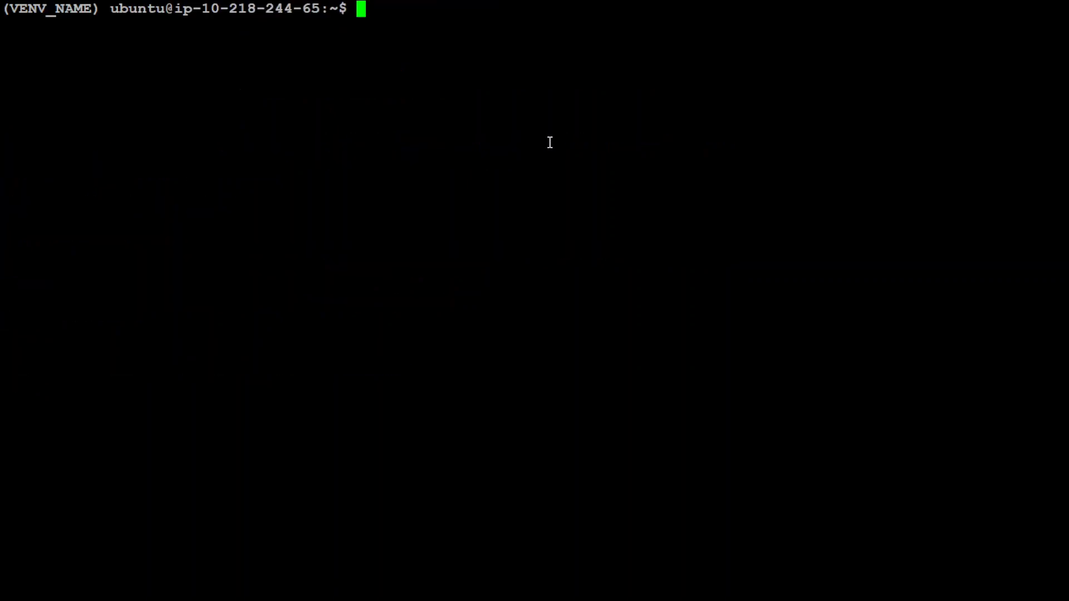
- Enter the command python3 gfast.py at the prompt
text(python)
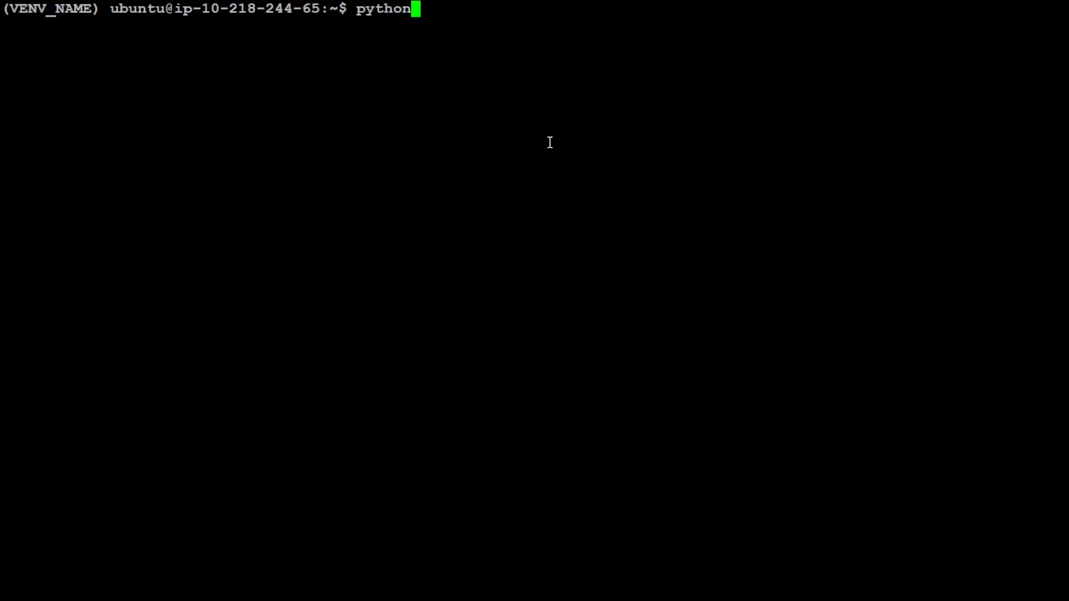
text(3)
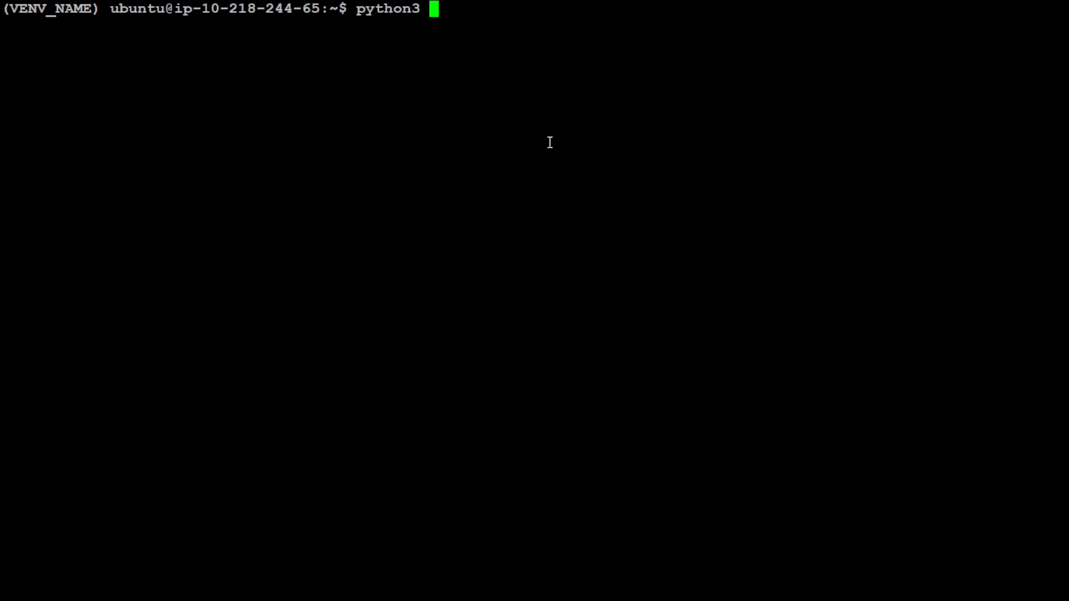
text(gfast.py)
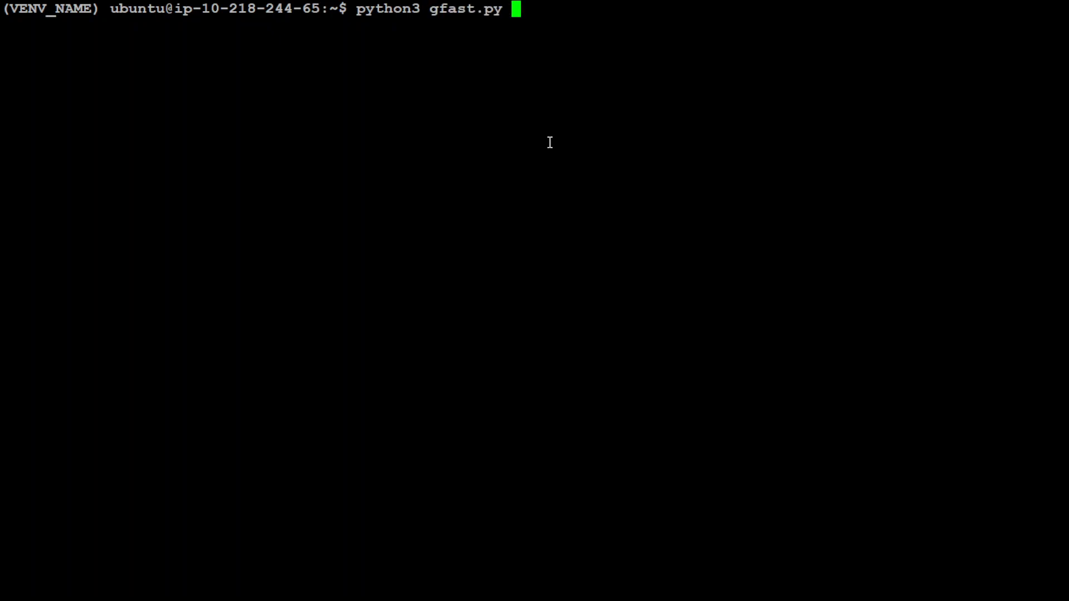